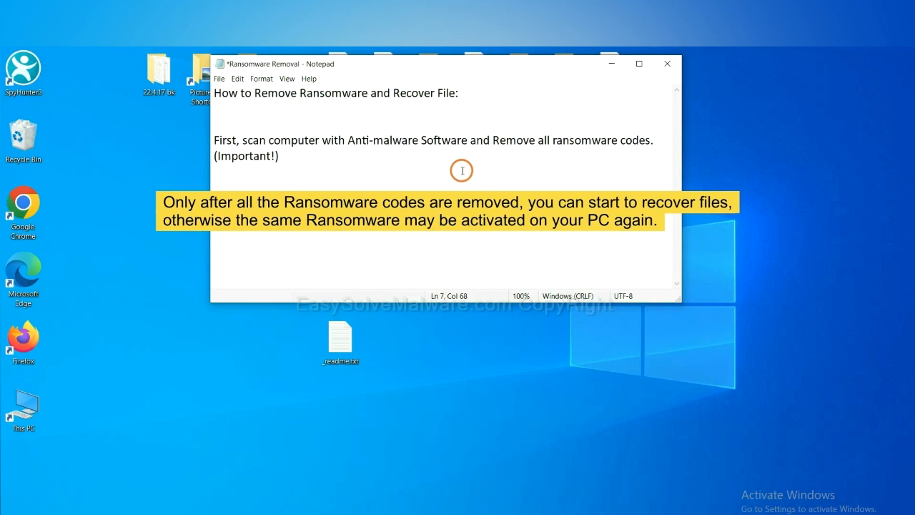
- Open the EasySolveMalware removal guide from the video link and download SpyHunter for Windows
{"action": "left_click", "coordinate": [666, 62]}
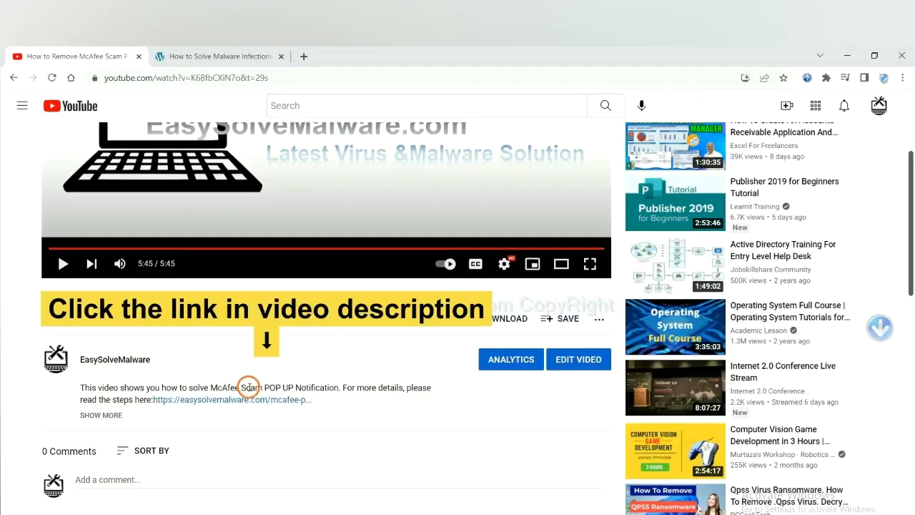
{"action": "mouse_move", "coordinate": [254, 402]}
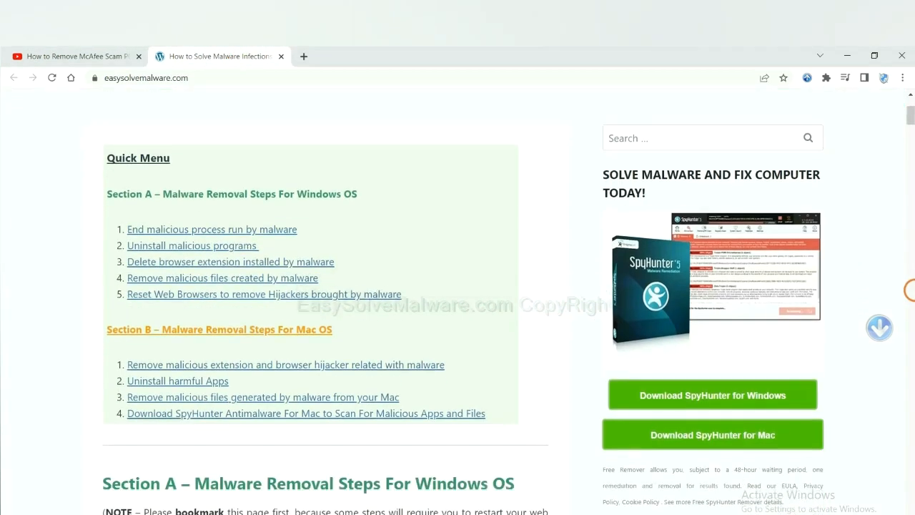
{"action": "scroll", "scroll_direction": "down", "scroll_amount": 3}
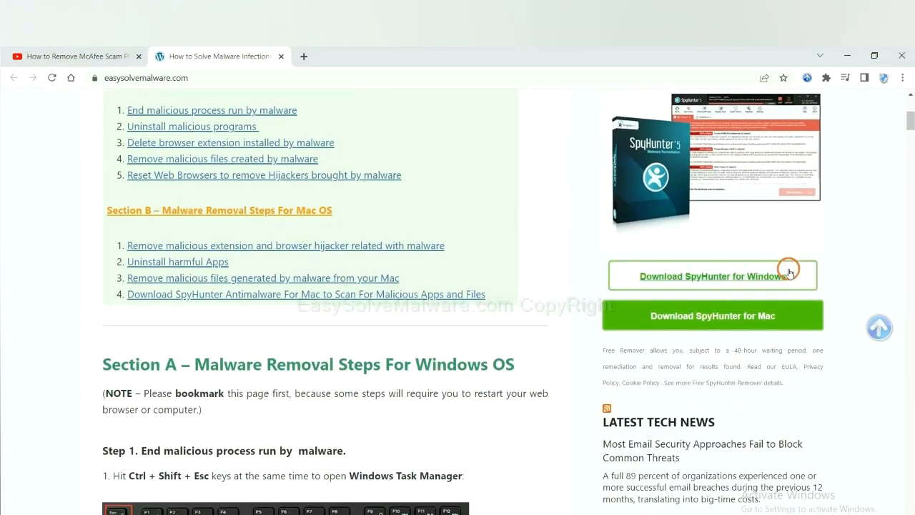
{"action": "left_click", "coordinate": [712, 276]}
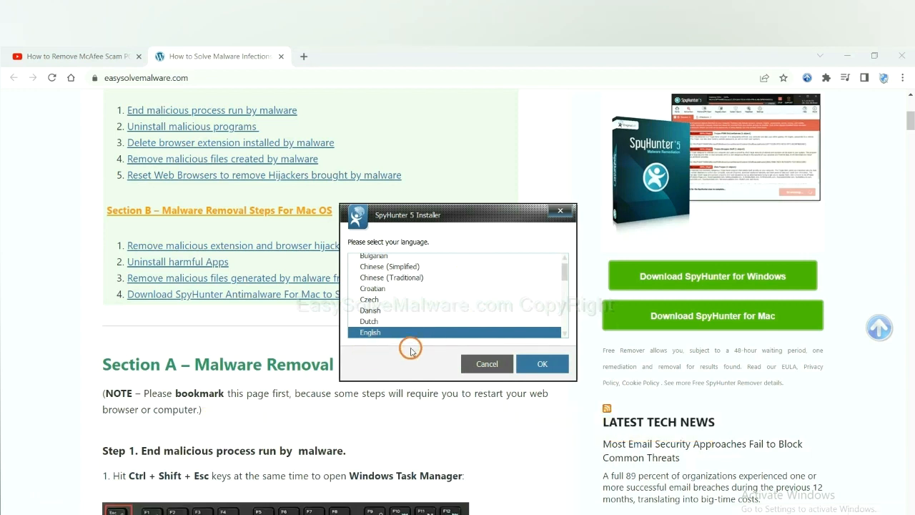
- Choose English, pass the introduction, accept the EULA and install SpyHunter 5
{"action": "left_click", "coordinate": [542, 363]}
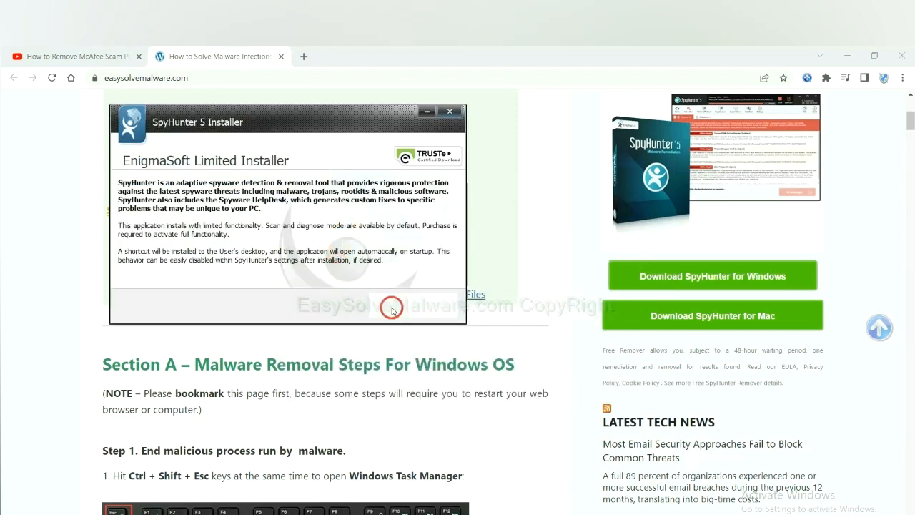
{"action": "left_click", "coordinate": [392, 307]}
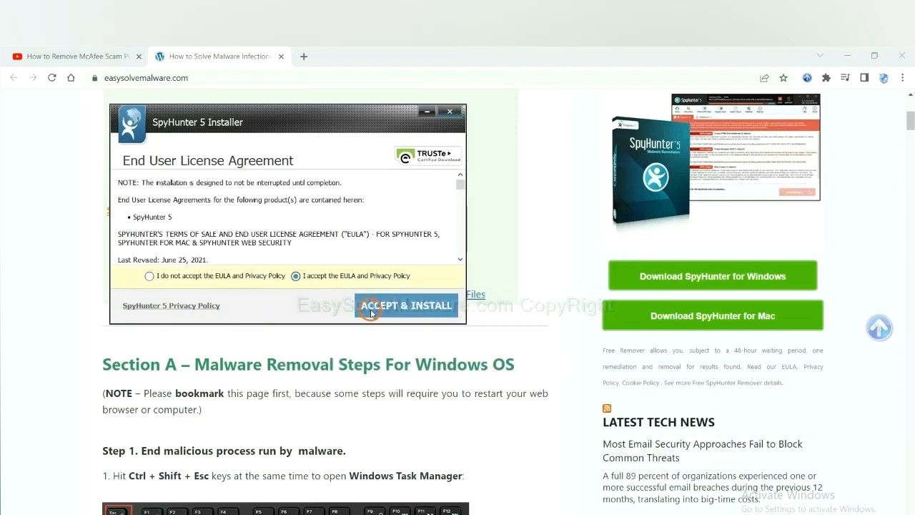
{"action": "left_click", "coordinate": [407, 305]}
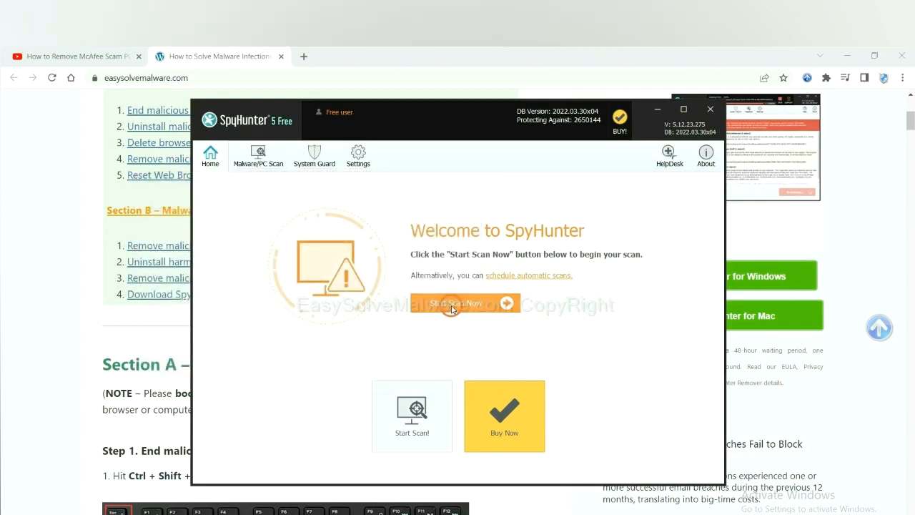
- Run a SpyHunter computer scan and continue past the Unknown Objects results showing remove360.bat
{"action": "left_click", "coordinate": [457, 302]}
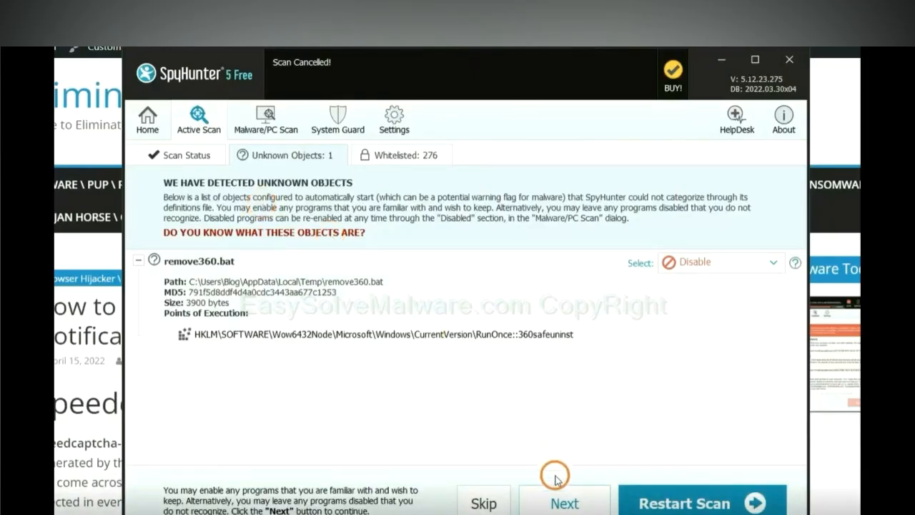
{"action": "left_click", "coordinate": [564, 501]}
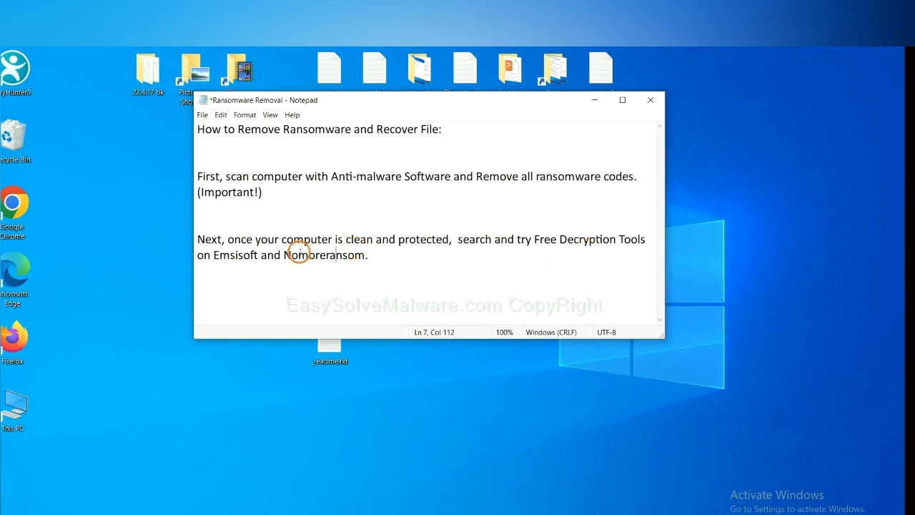
{"action": "mouse_move", "coordinate": [382, 259]}
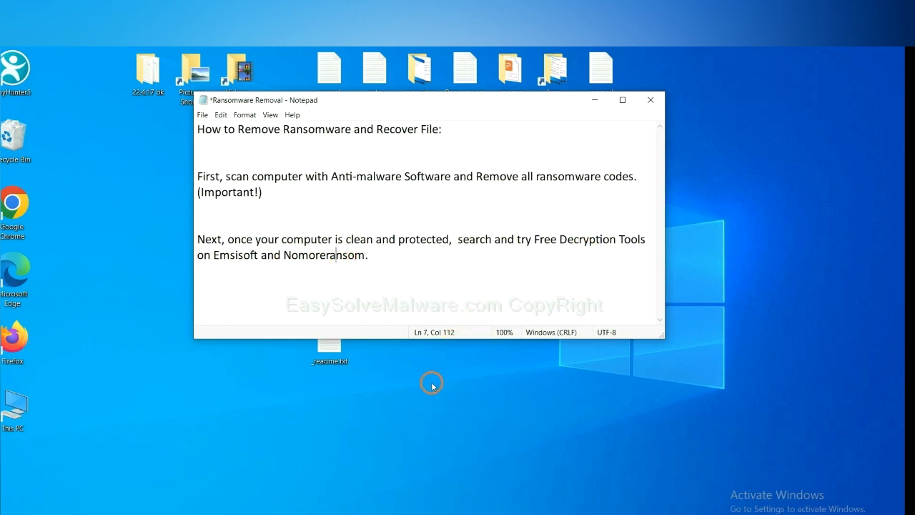
{"action": "mouse_move", "coordinate": [251, 470]}
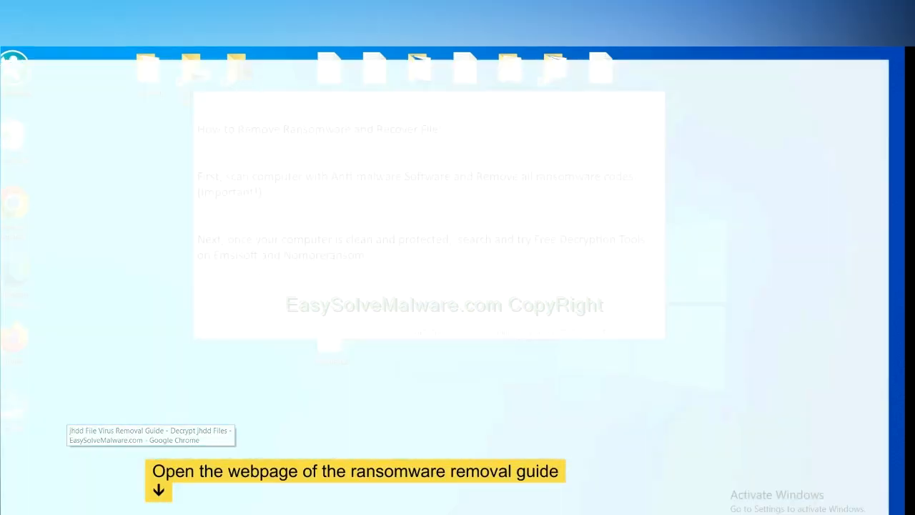
- Go to Step 4 of the jhdd File Virus guide and open Emsisoft's decryption tools
{"action": "left_click", "coordinate": [150, 434]}
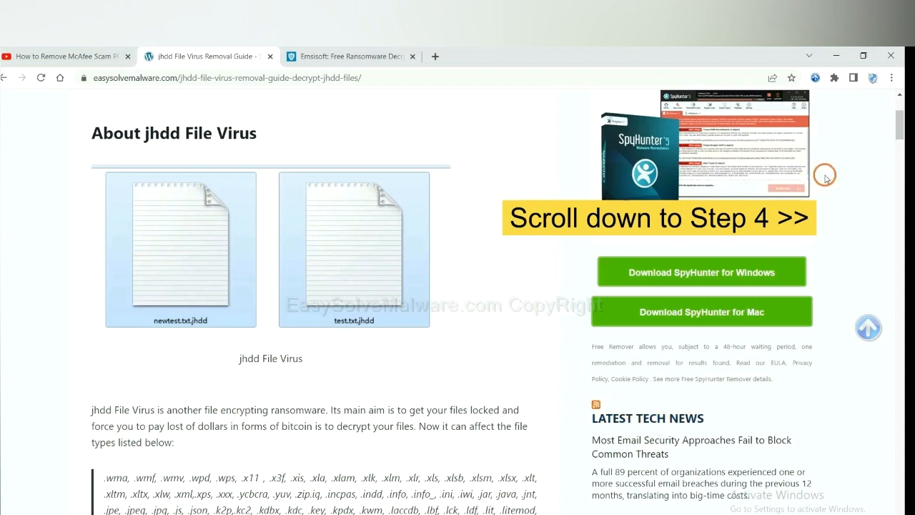
{"action": "scroll", "scroll_direction": "down", "scroll_amount": 3}
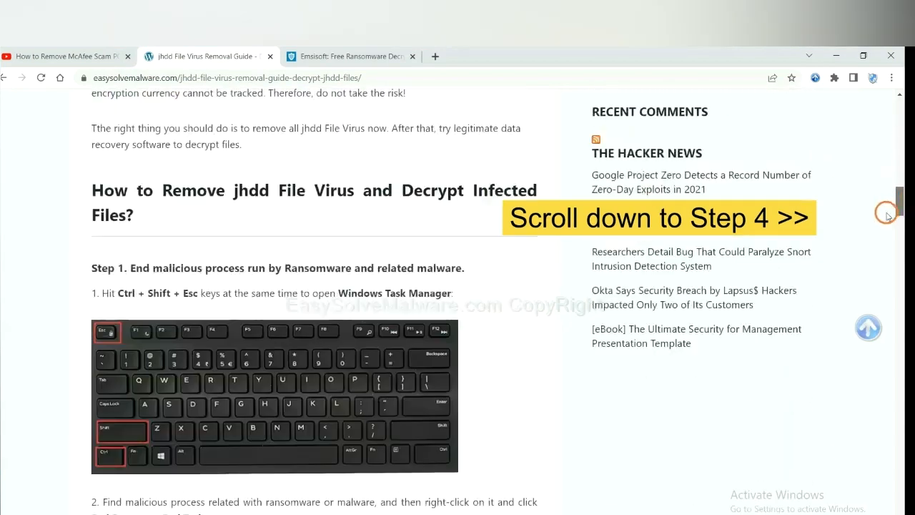
{"action": "scroll", "scroll_direction": "down", "scroll_amount": 3}
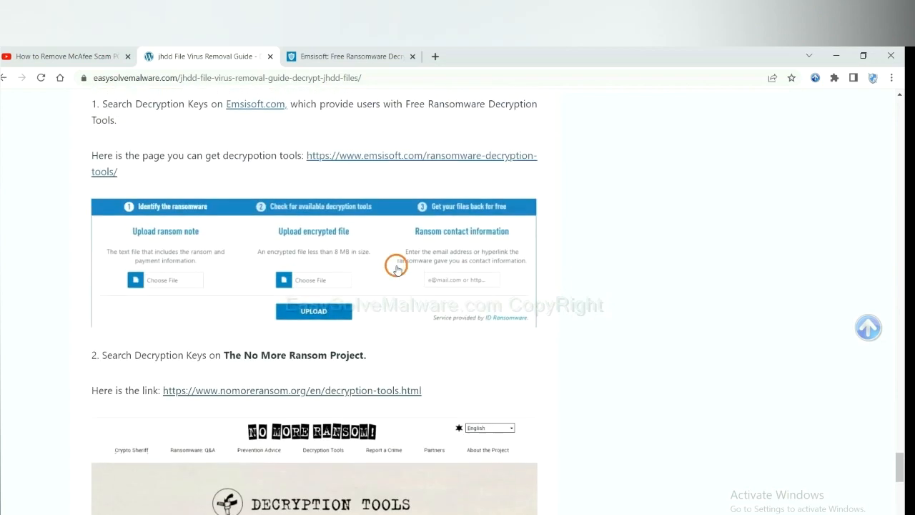
{"action": "scroll", "scroll_direction": "up", "scroll_amount": 3}
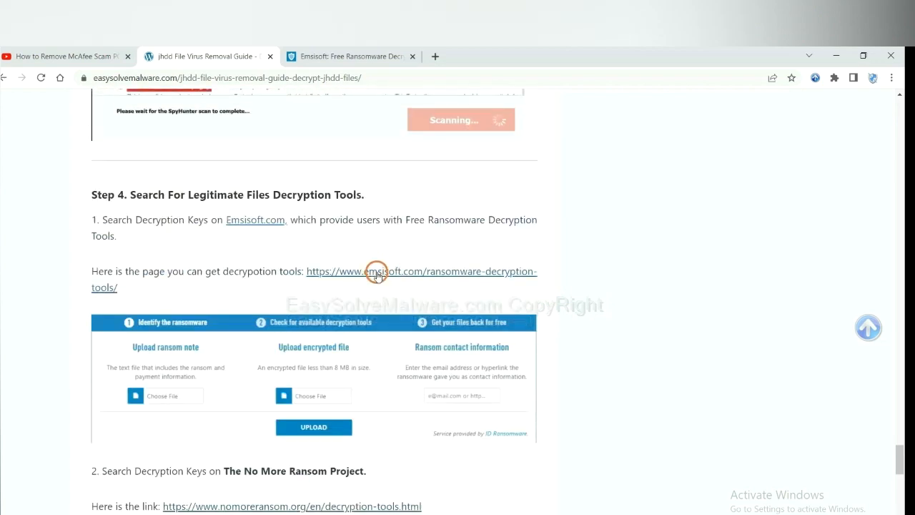
{"action": "left_click", "coordinate": [376, 271]}
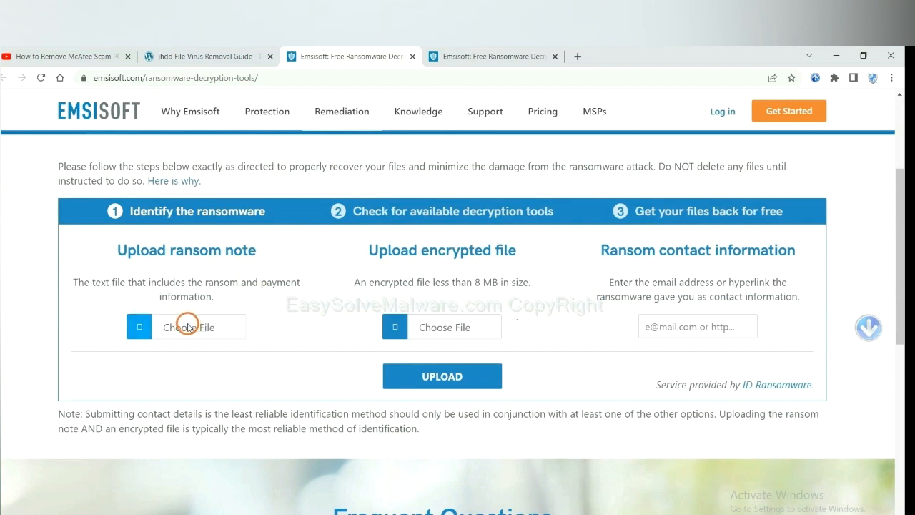
{"action": "mouse_move", "coordinate": [280, 254]}
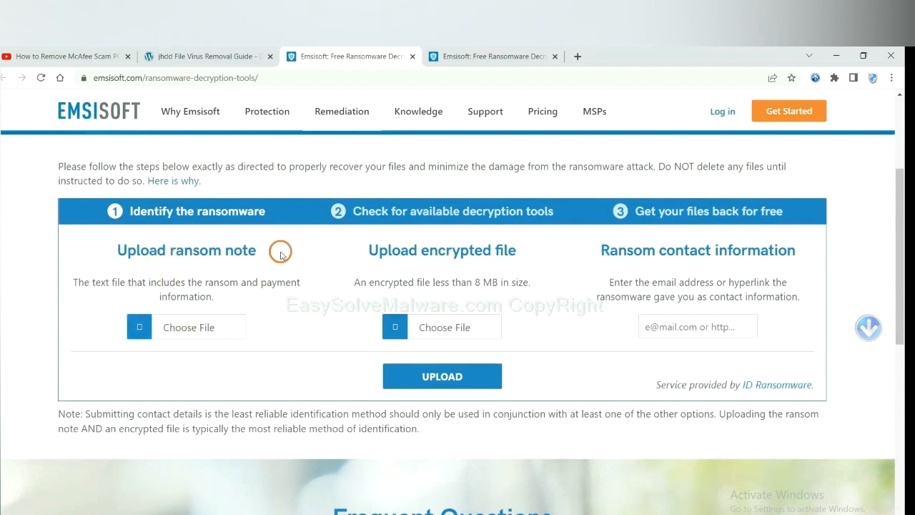
{"action": "mouse_move", "coordinate": [459, 311]}
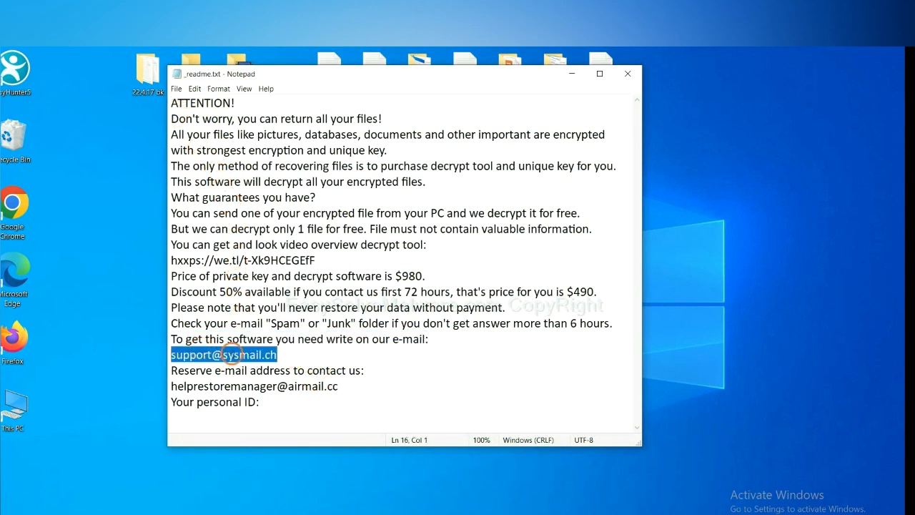
{"action": "mouse_move", "coordinate": [277, 370]}
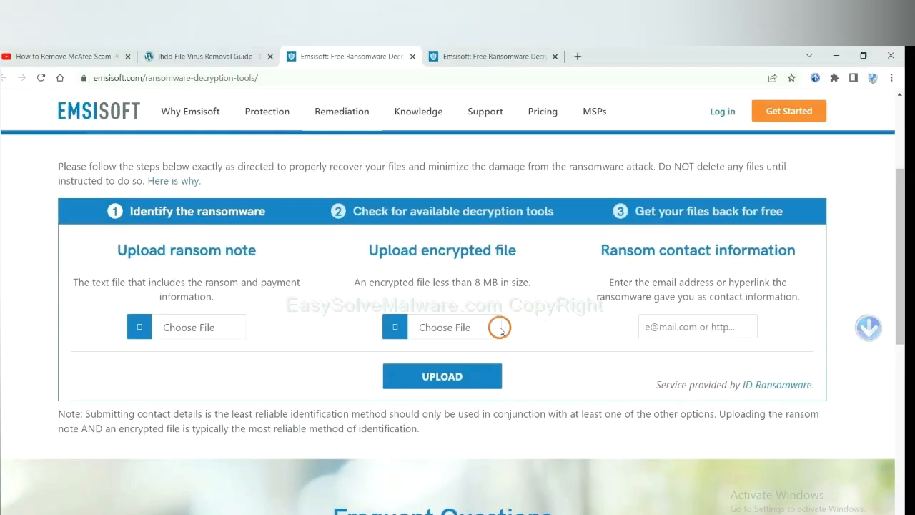
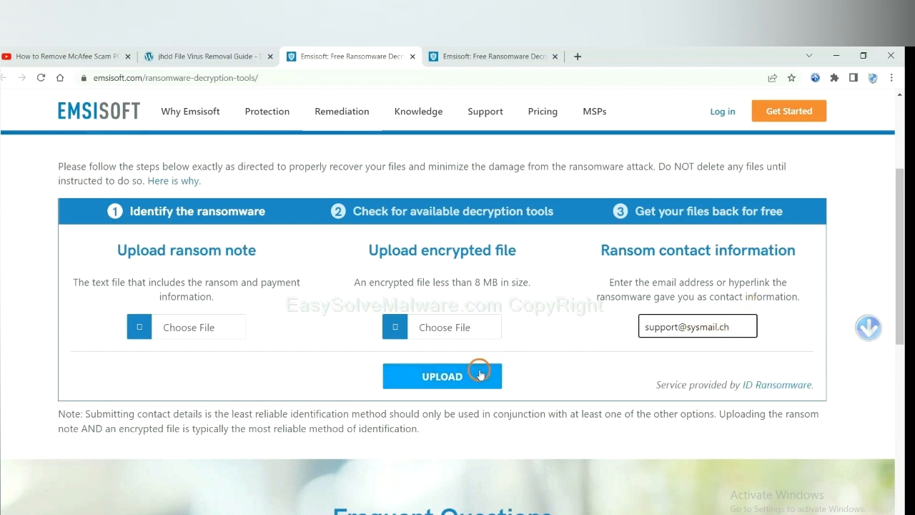
{"action": "left_click", "coordinate": [442, 376]}
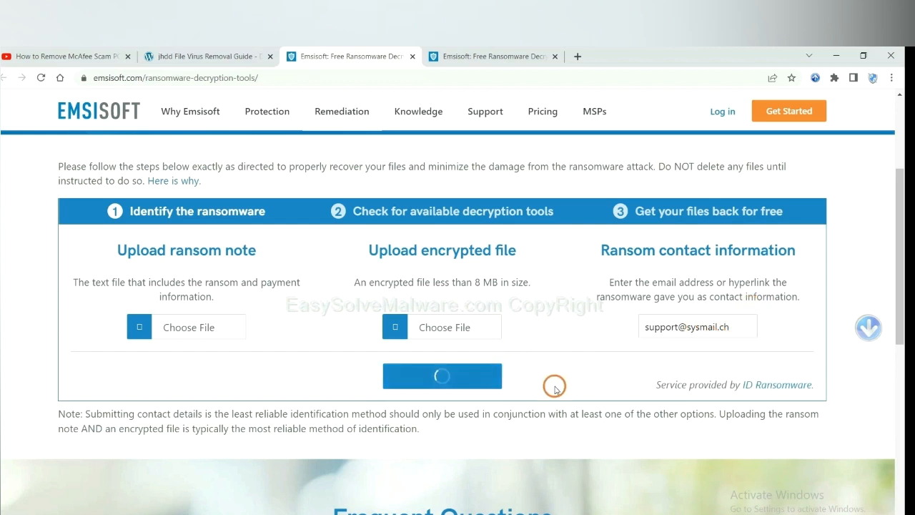
{"action": "left_click", "coordinate": [441, 376]}
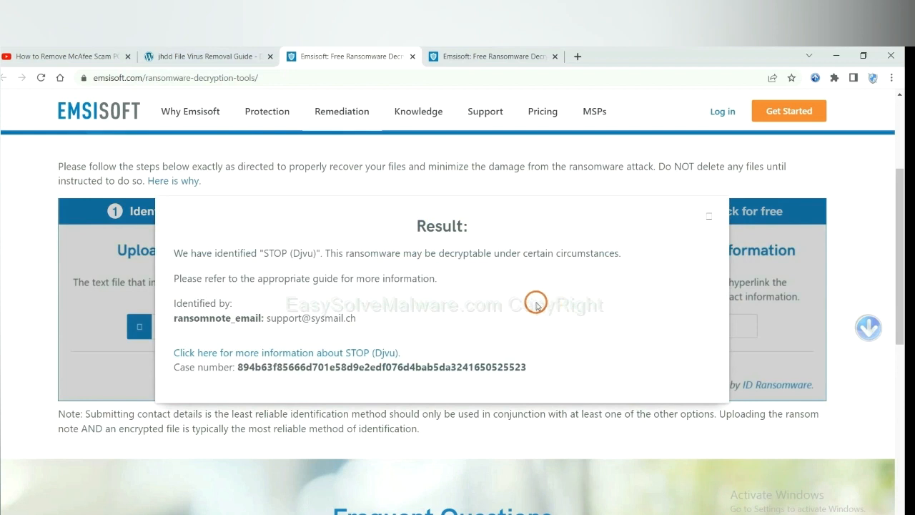
{"action": "mouse_move", "coordinate": [434, 288]}
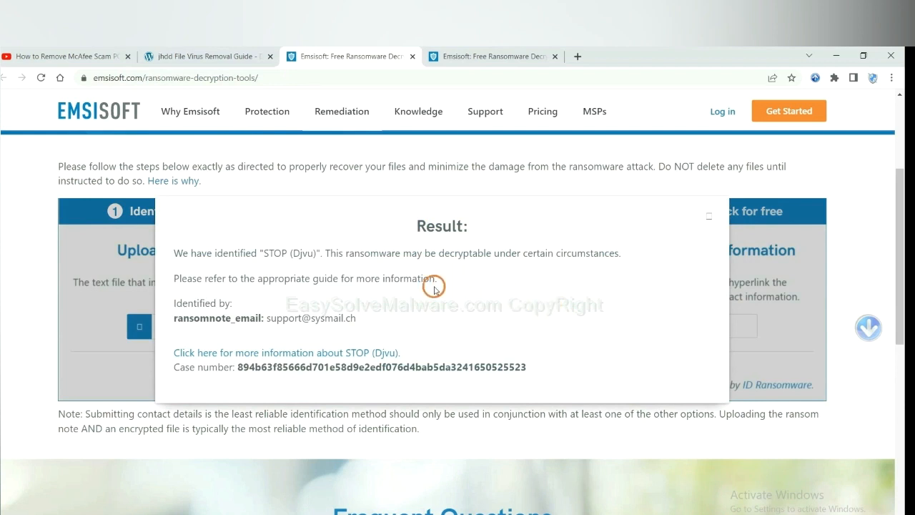
{"action": "mouse_move", "coordinate": [379, 274]}
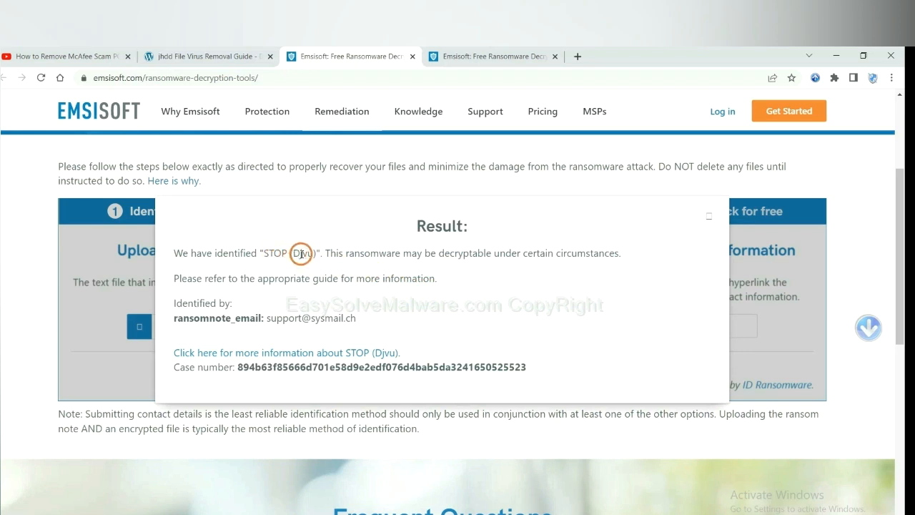
{"action": "mouse_move", "coordinate": [388, 287]}
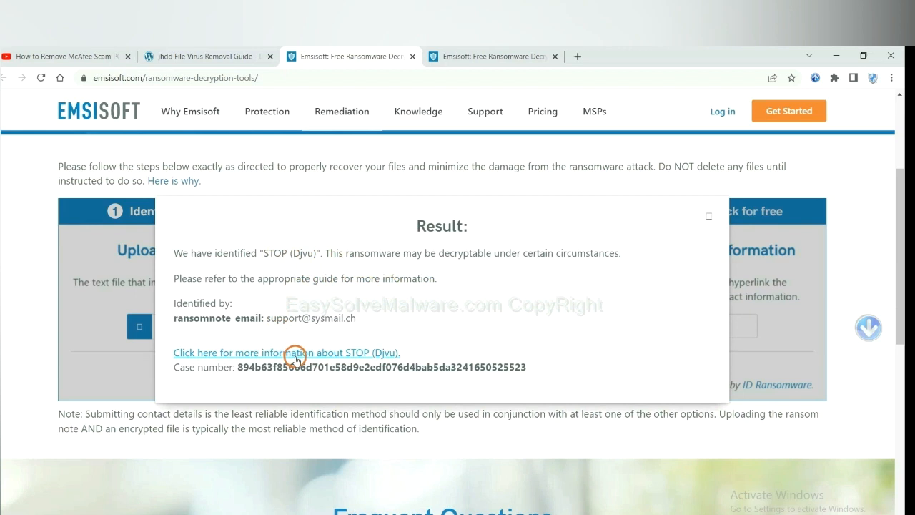
{"action": "left_click", "coordinate": [287, 352]}
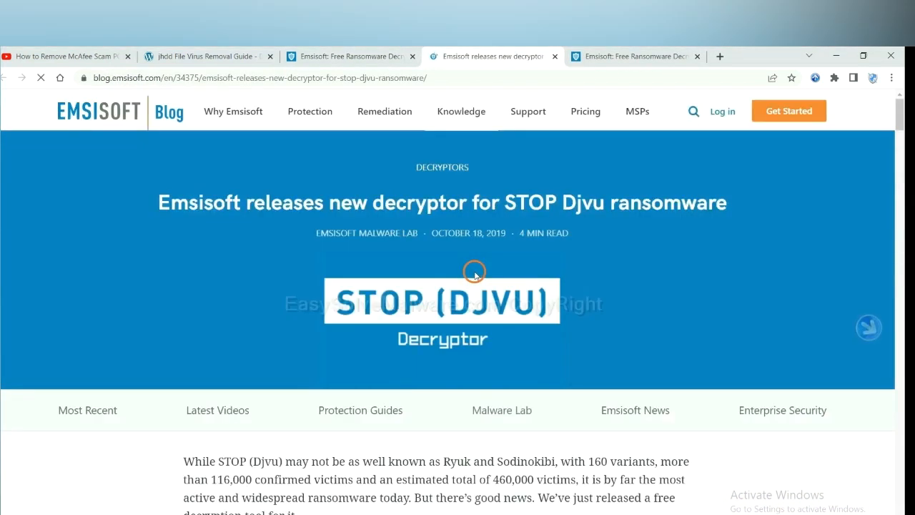
- Scroll the blog post to the STOP variants list and open the STOP Djvu decryptor link
{"action": "scroll", "scroll_direction": "down", "scroll_amount": 3}
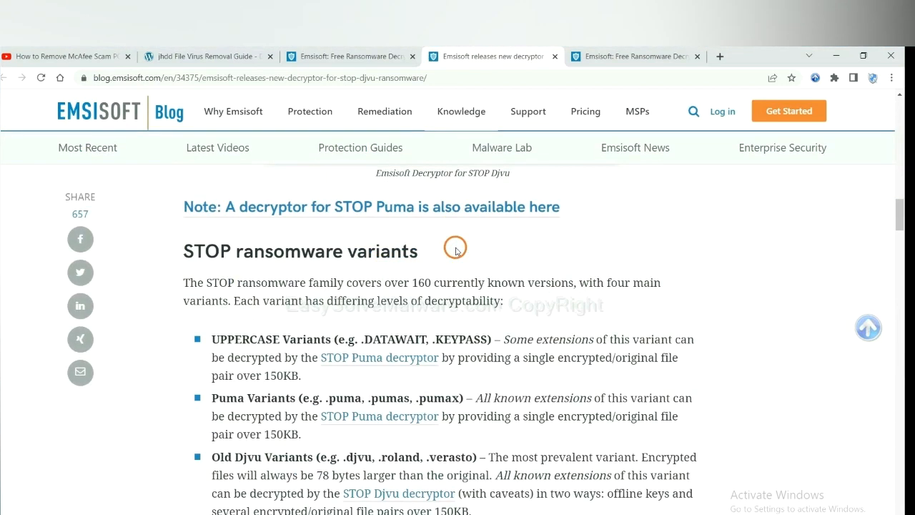
{"action": "scroll", "scroll_direction": "down", "scroll_amount": 3}
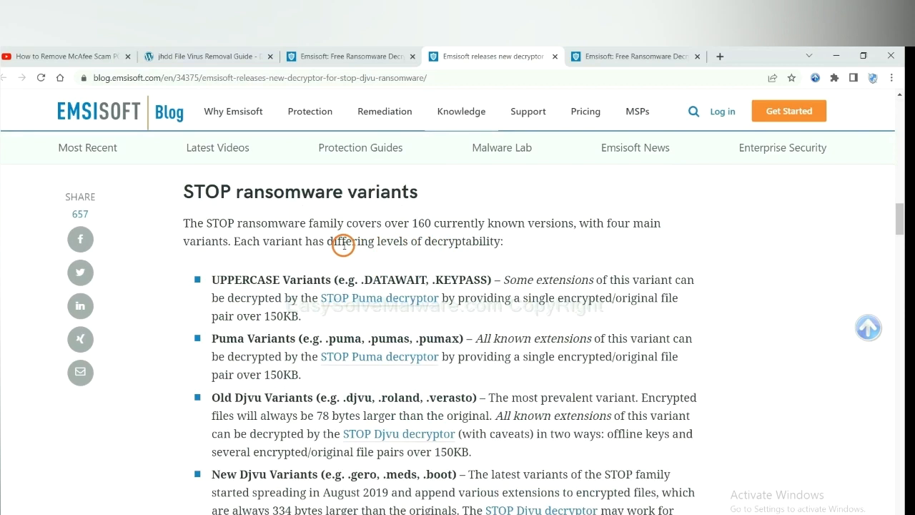
{"action": "scroll", "scroll_direction": "down", "scroll_amount": 3}
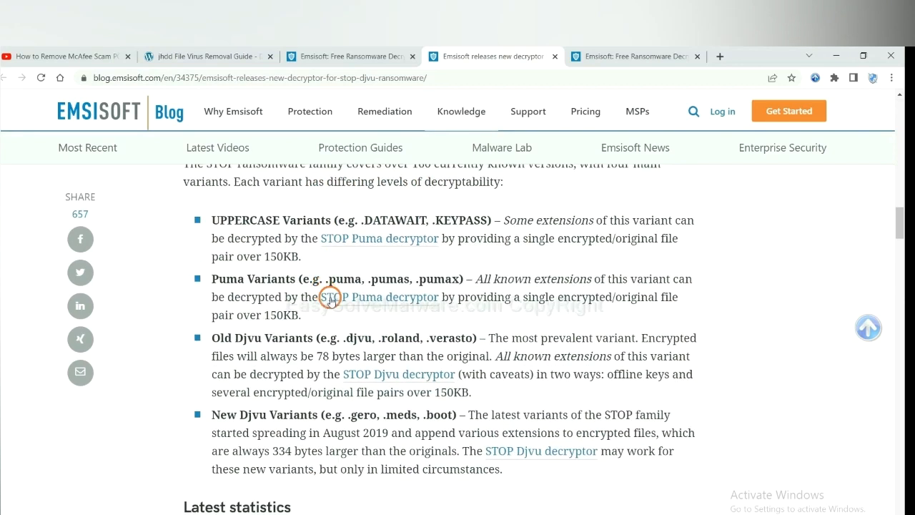
{"action": "scroll", "scroll_direction": "down", "scroll_amount": 3}
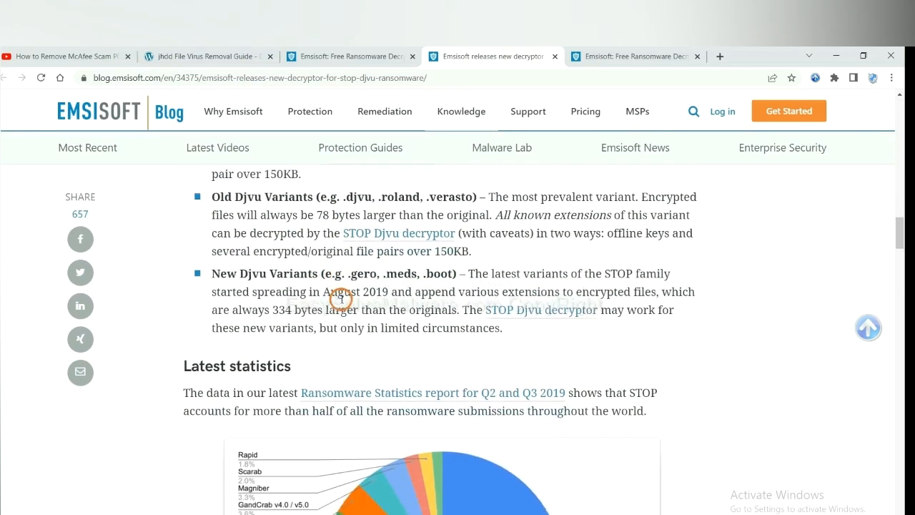
{"action": "scroll", "scroll_direction": "down", "scroll_amount": 3}
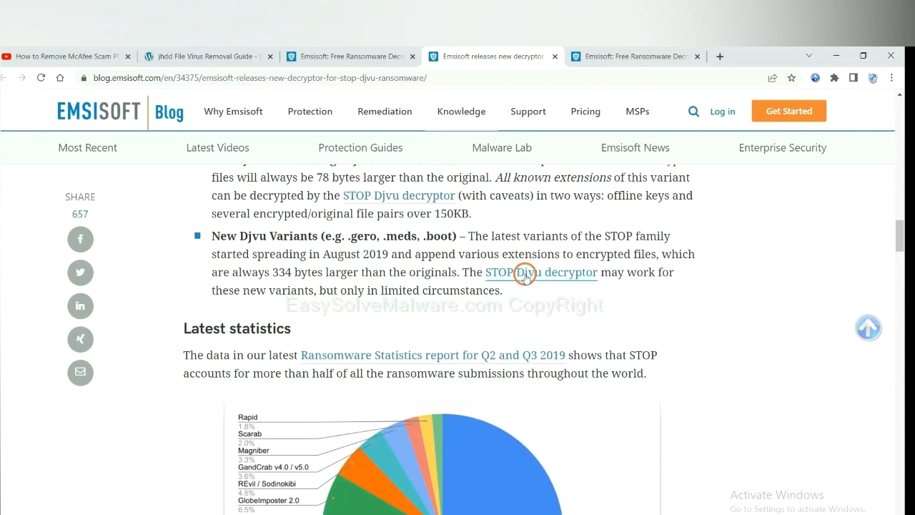
{"action": "left_click", "coordinate": [542, 272]}
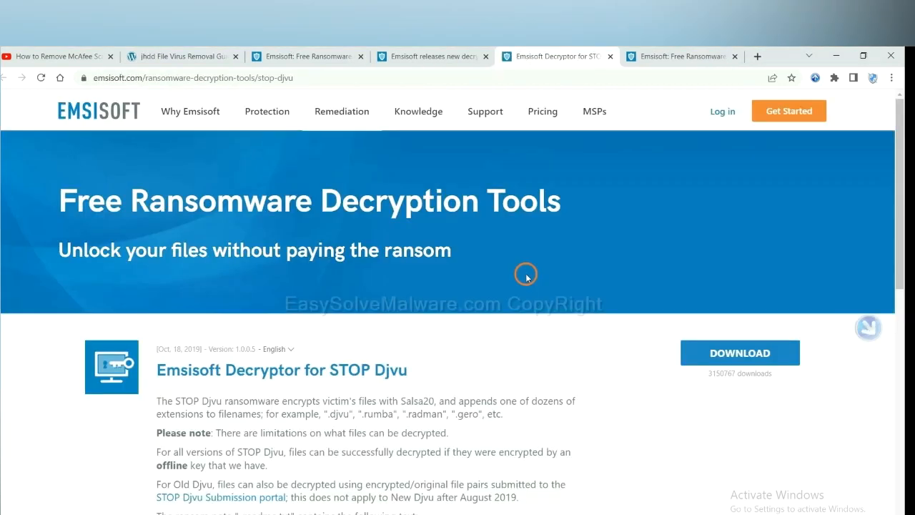
- Download the Emsisoft Decryptor for STOP Djvu and switch to No More Ransom's decryption tools
{"action": "scroll", "scroll_direction": "down", "scroll_amount": 3}
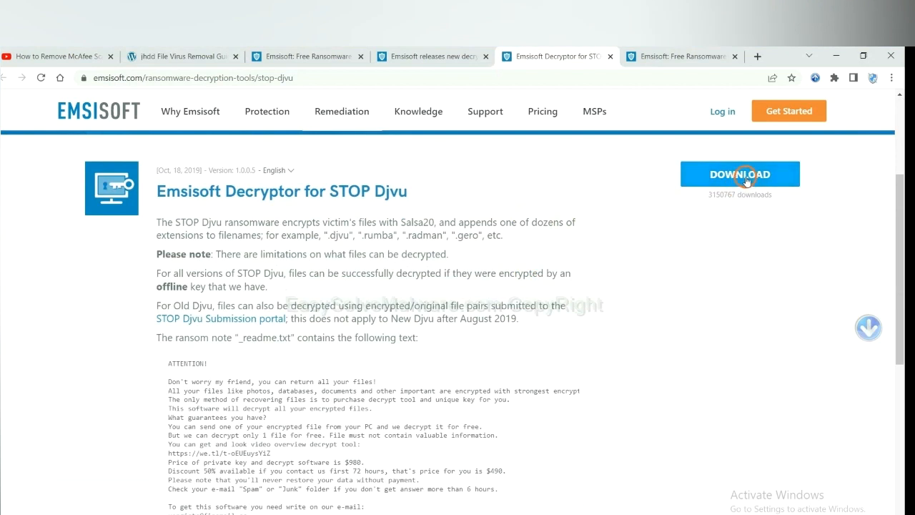
{"action": "left_click", "coordinate": [740, 174]}
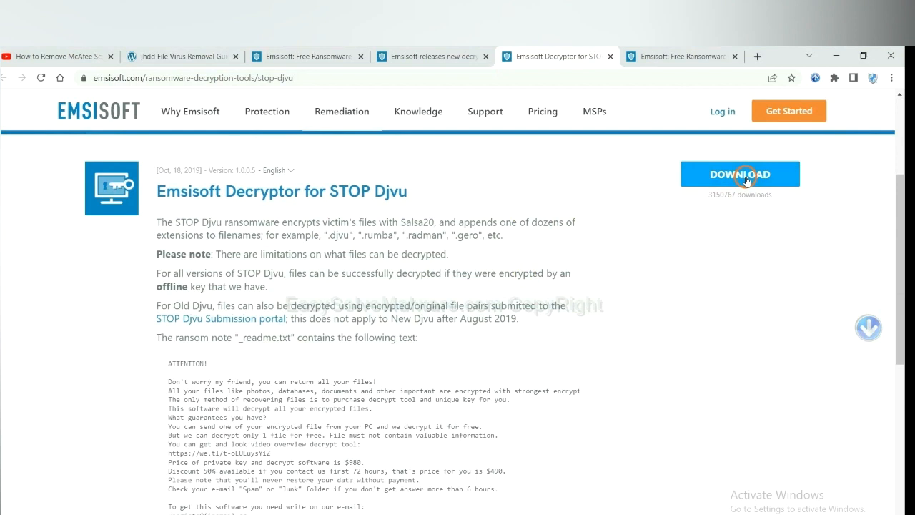
{"action": "left_click", "coordinate": [183, 56]}
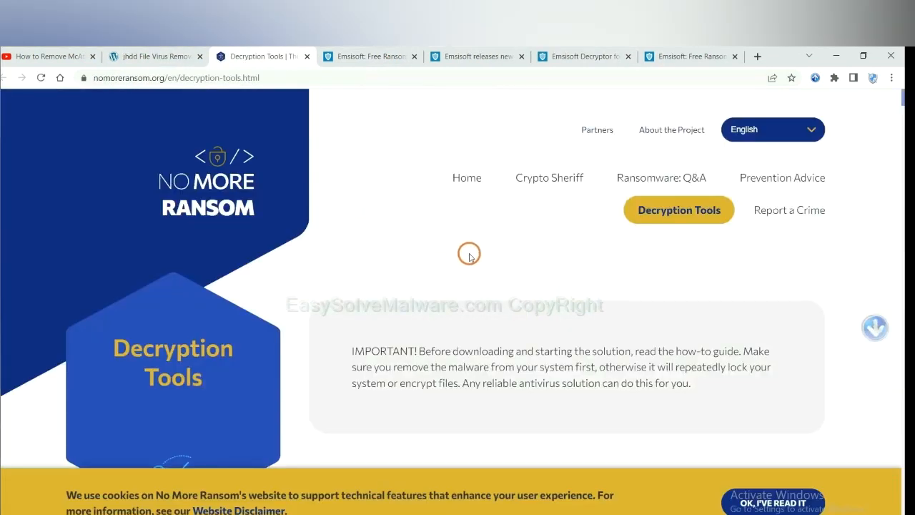
- Quick-search the decryption tools for 'djvu' and expand the djvu Ransom entry
{"action": "scroll", "scroll_direction": "down", "scroll_amount": 3}
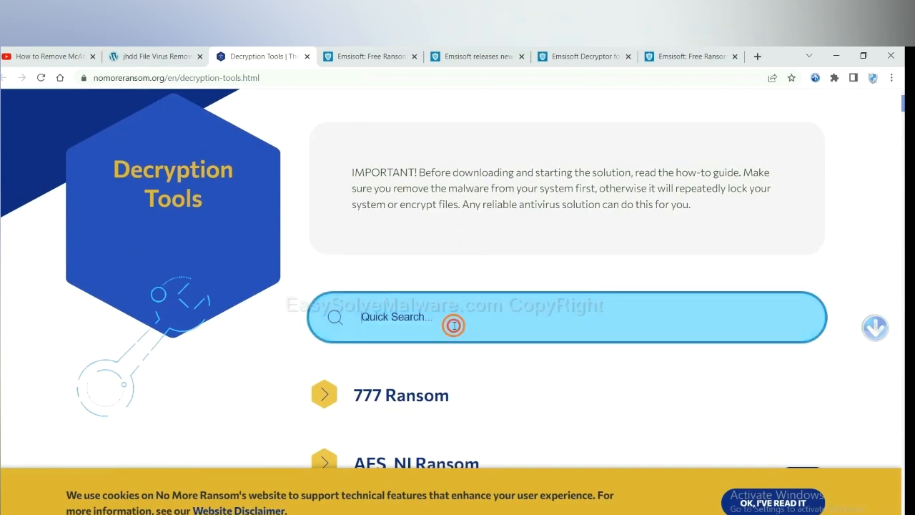
{"action": "left_click", "coordinate": [456, 317]}
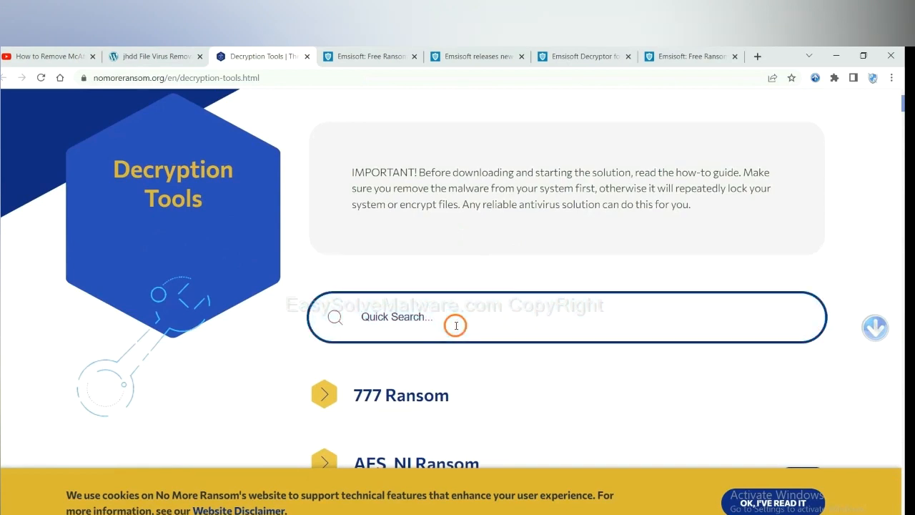
{"action": "type", "text": "djvu"}
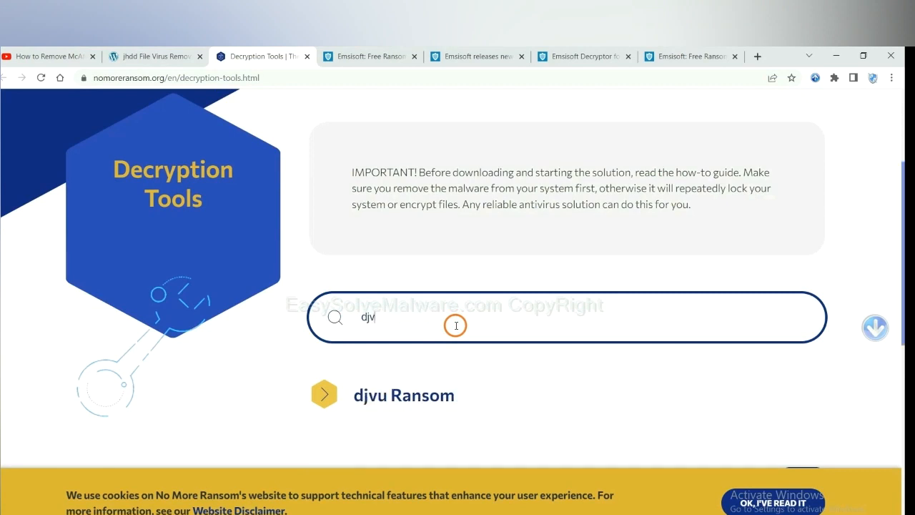
{"action": "type", "text": "u"}
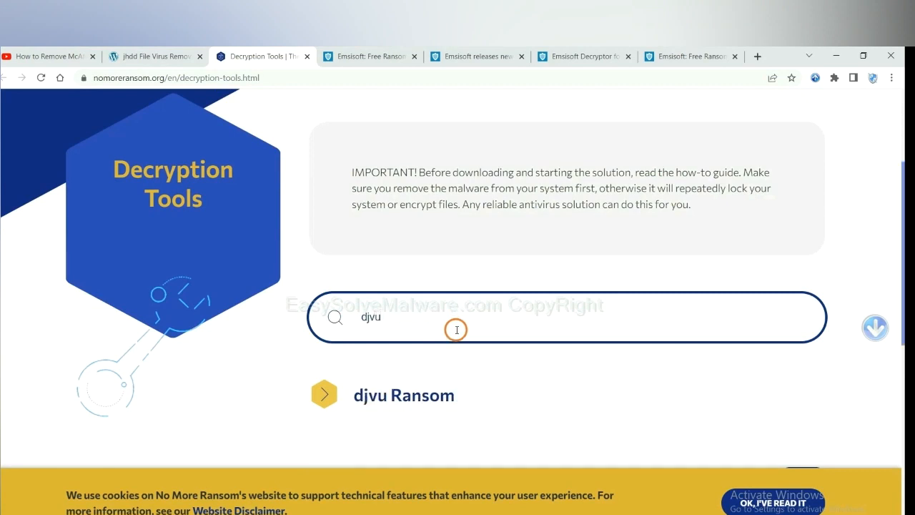
{"action": "scroll", "scroll_direction": "down", "scroll_amount": 3}
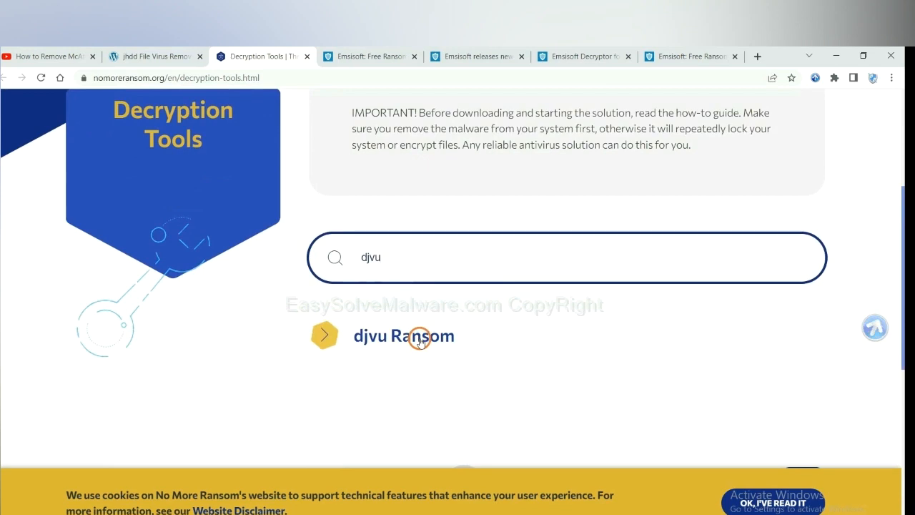
{"action": "left_click", "coordinate": [403, 336]}
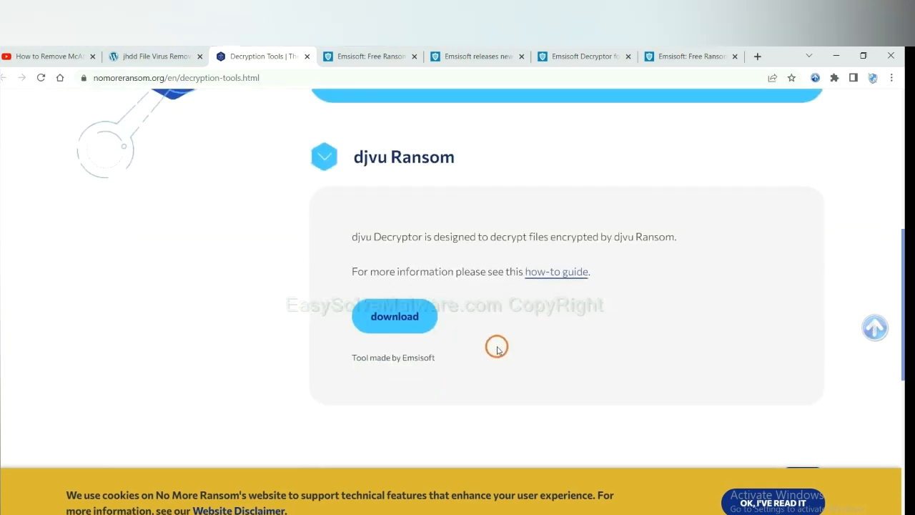